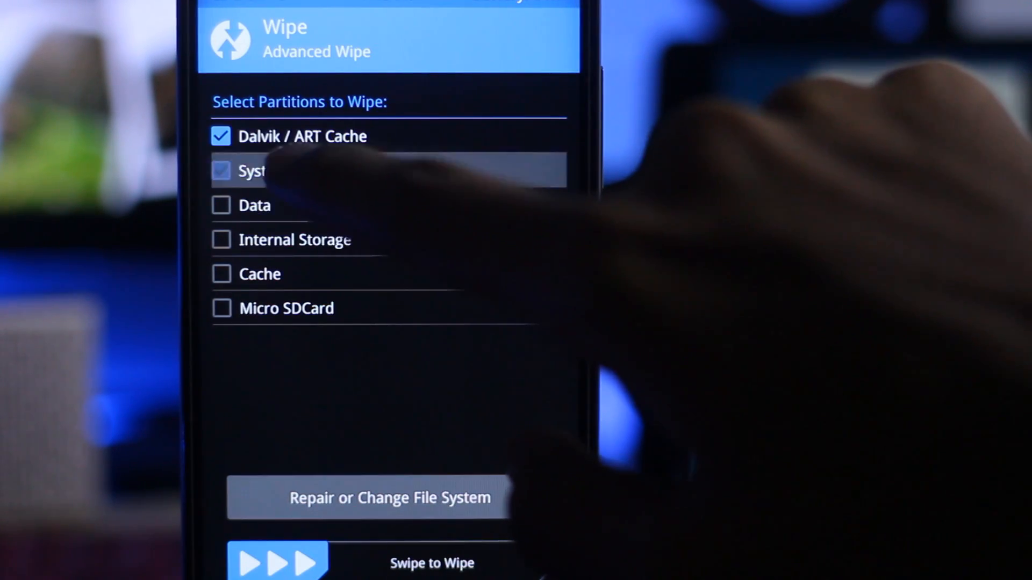
In Advanced Wipe, tick the Data partition and another partition for wiping.
{"action": "left_click", "coordinate": [221, 171]}
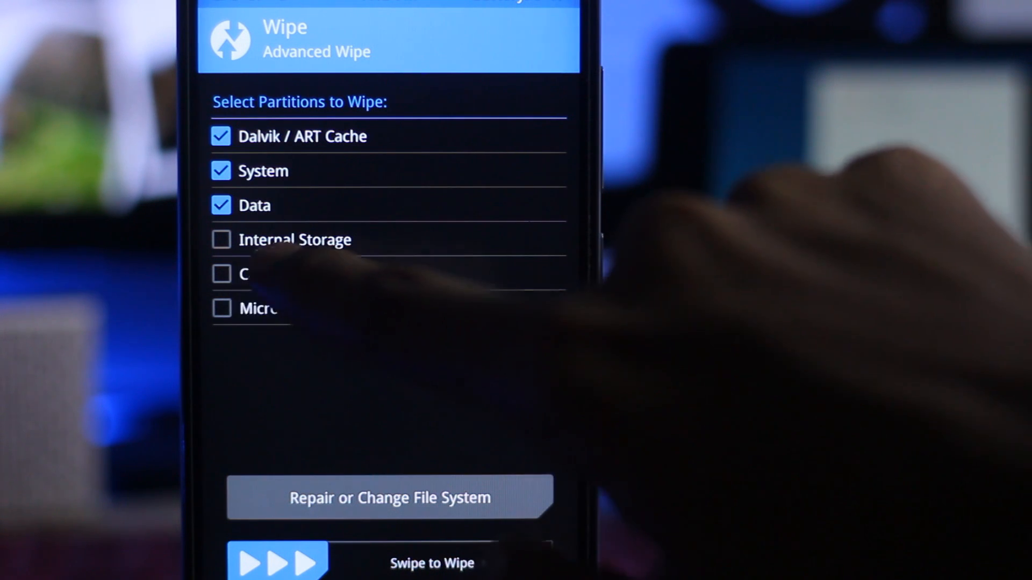
{"action": "left_click", "coordinate": [221, 274]}
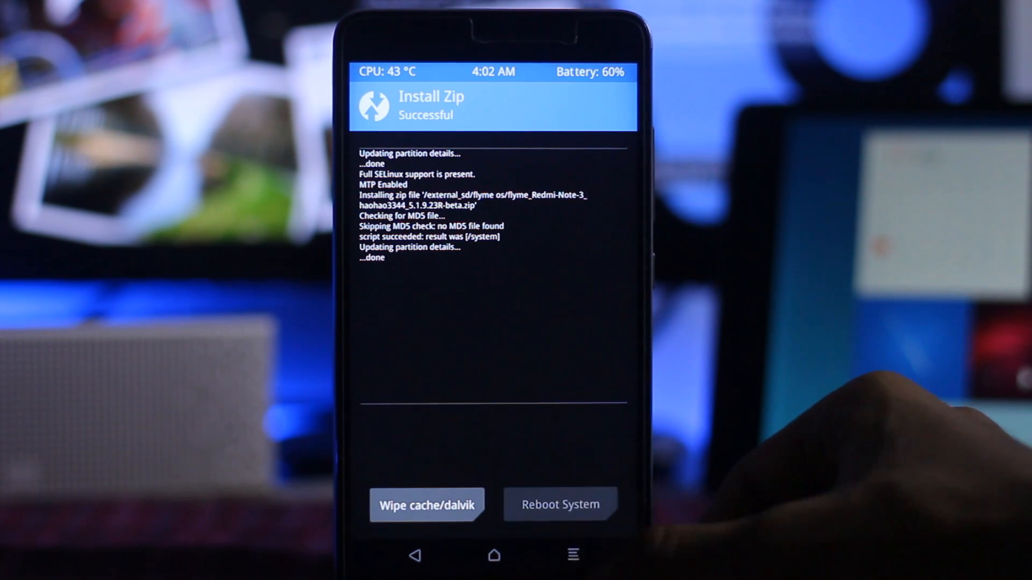
Reboot System to start the newly flashed Flyme OS.
{"action": "left_click", "coordinate": [559, 505]}
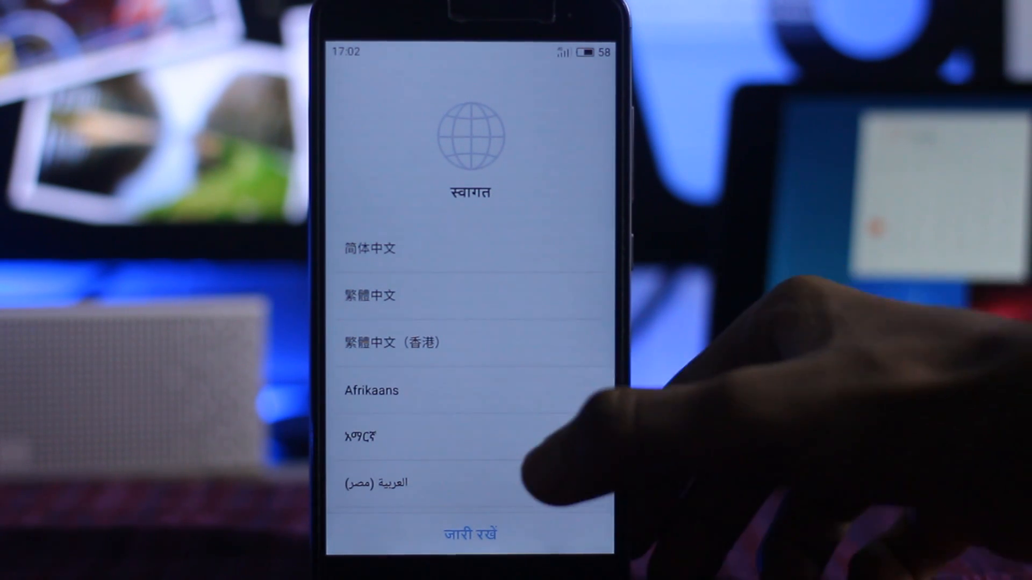
{"action": "scroll", "scroll_direction": "down", "scroll_amount": 3}
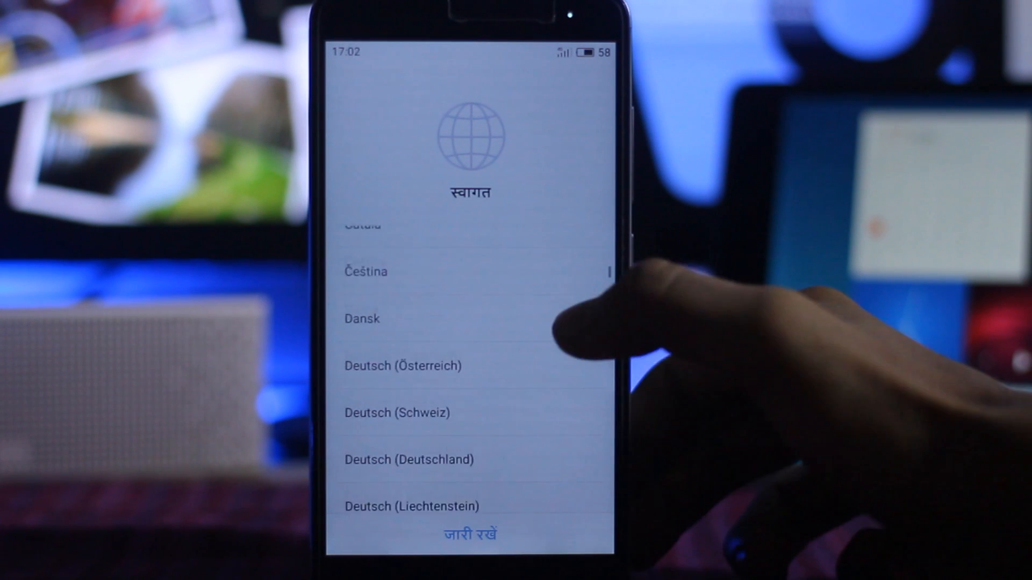
{"action": "scroll", "scroll_direction": "down", "scroll_amount": 3}
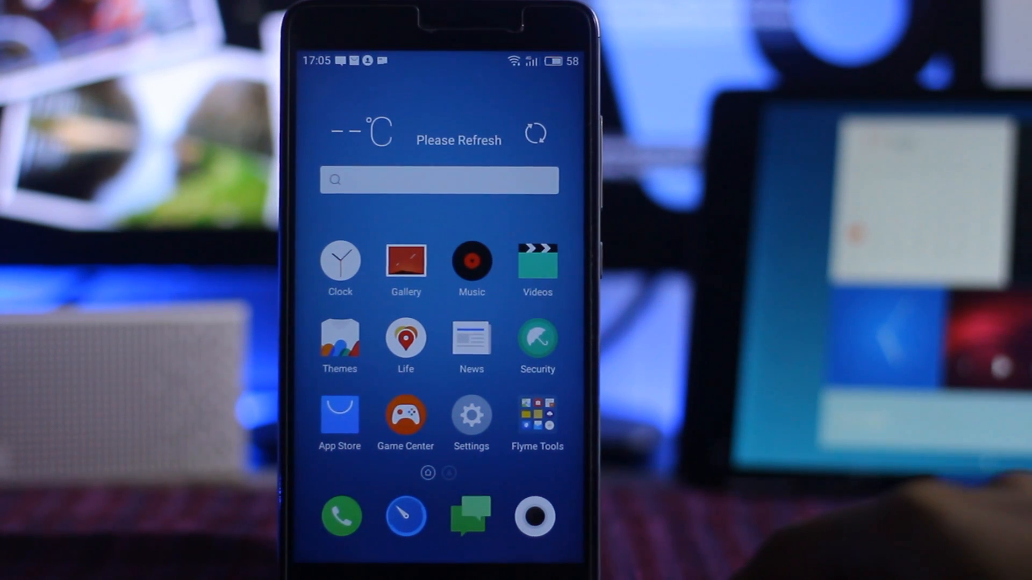
{"action": "left_click", "coordinate": [535, 133]}
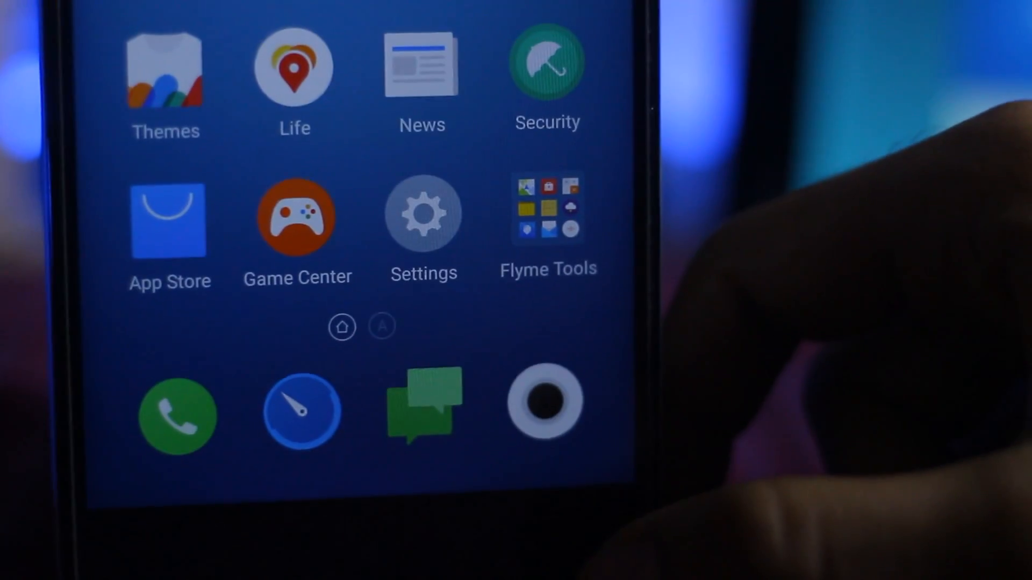
{"action": "scroll", "scroll_direction": "down", "scroll_amount": 3}
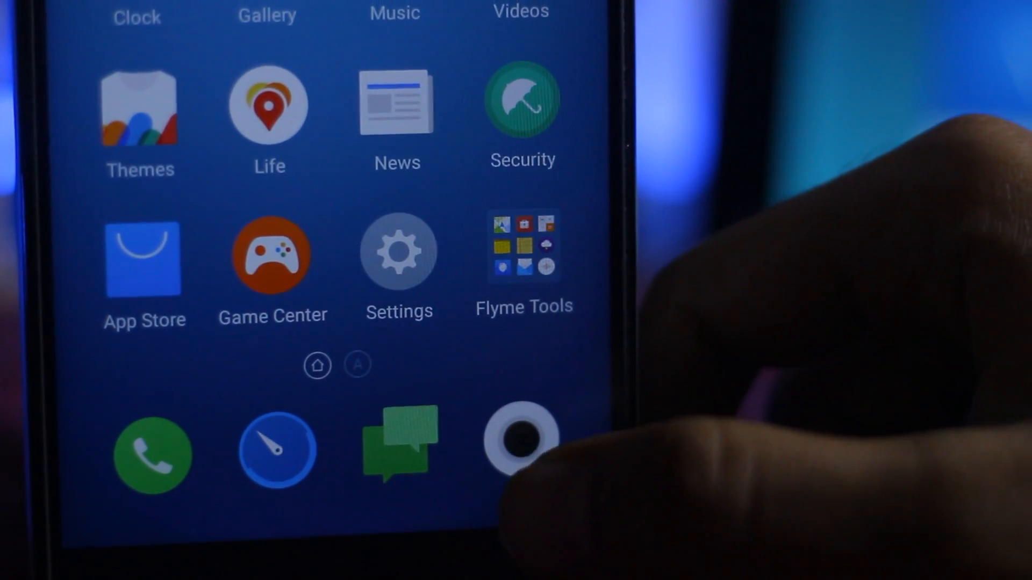